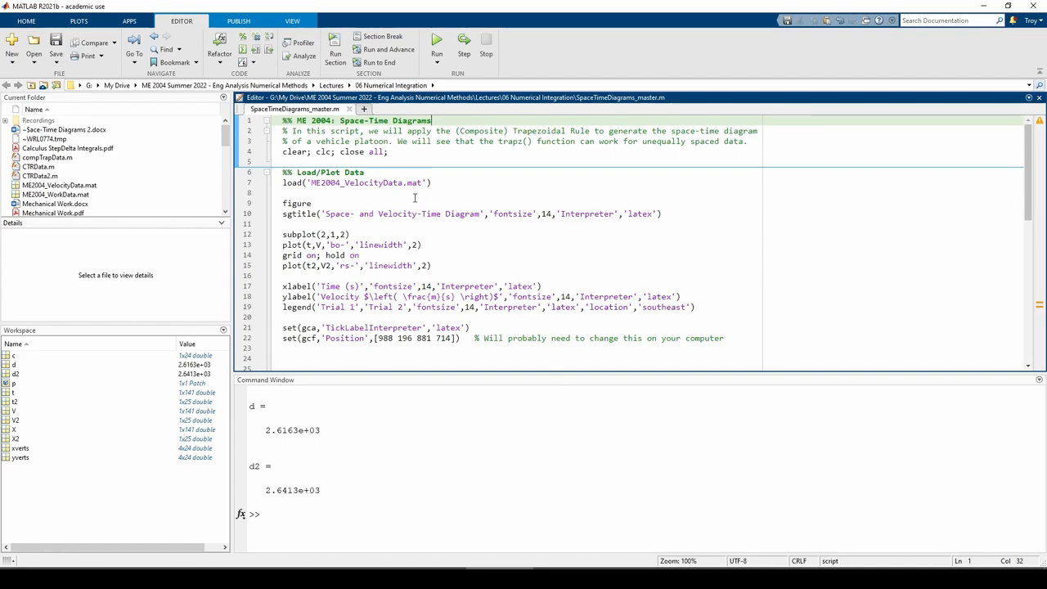
Run the script to show Figure 1 with position and Trial 1/Trial 2 velocity plots.
scroll("down", 3)
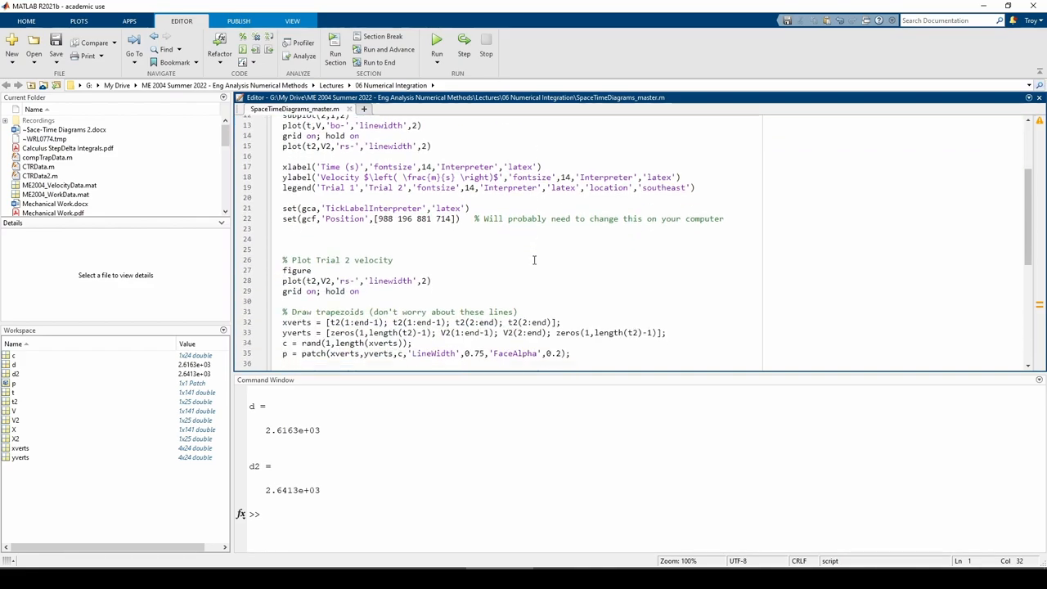
scroll("down", 3)
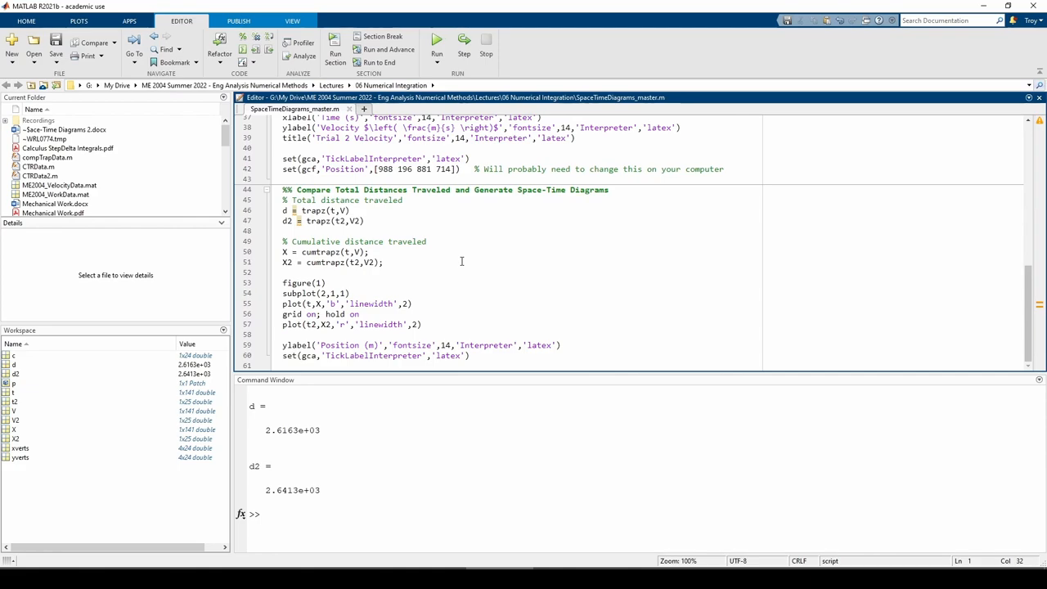
left_click(400, 207)
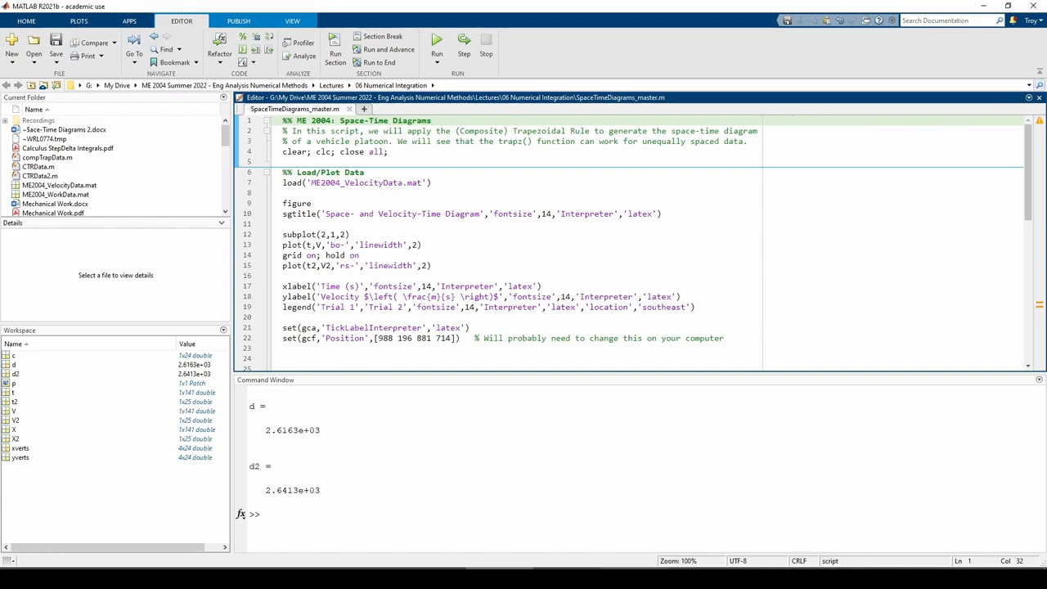
left_click(437, 39)
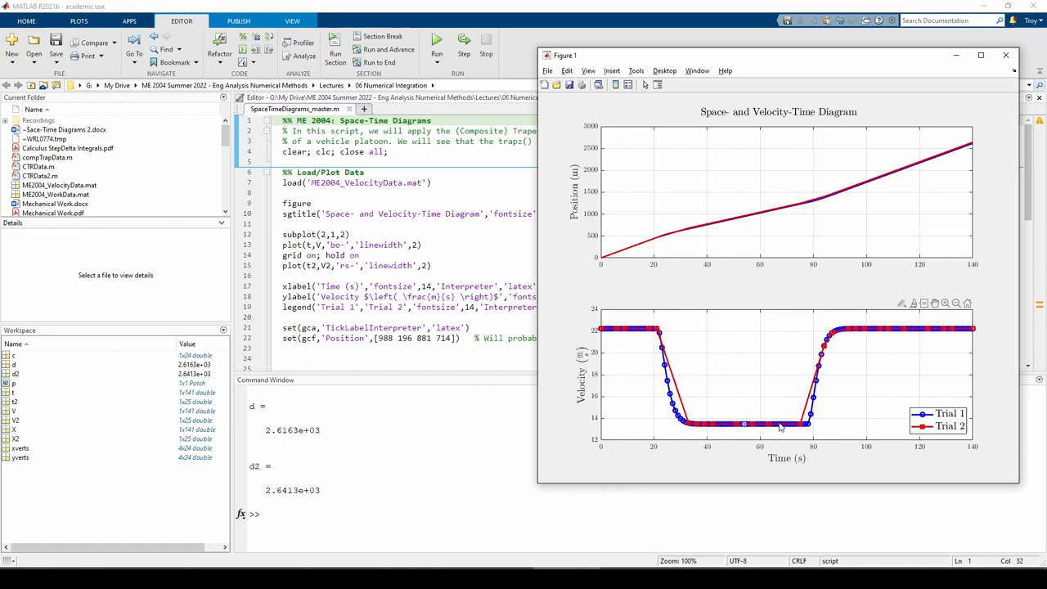
mouse_move(695, 385)
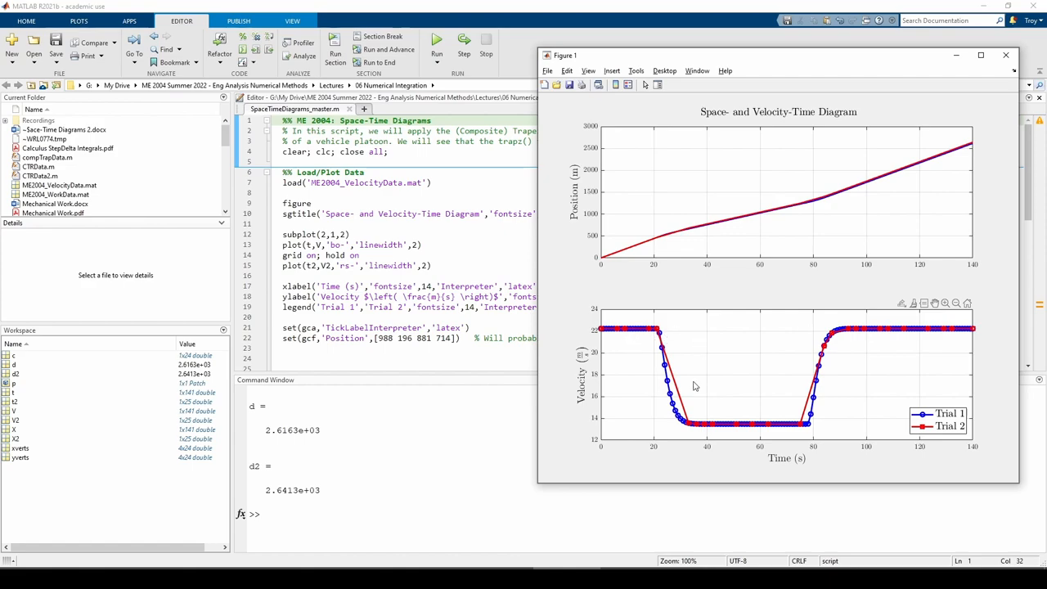
mouse_move(759, 368)
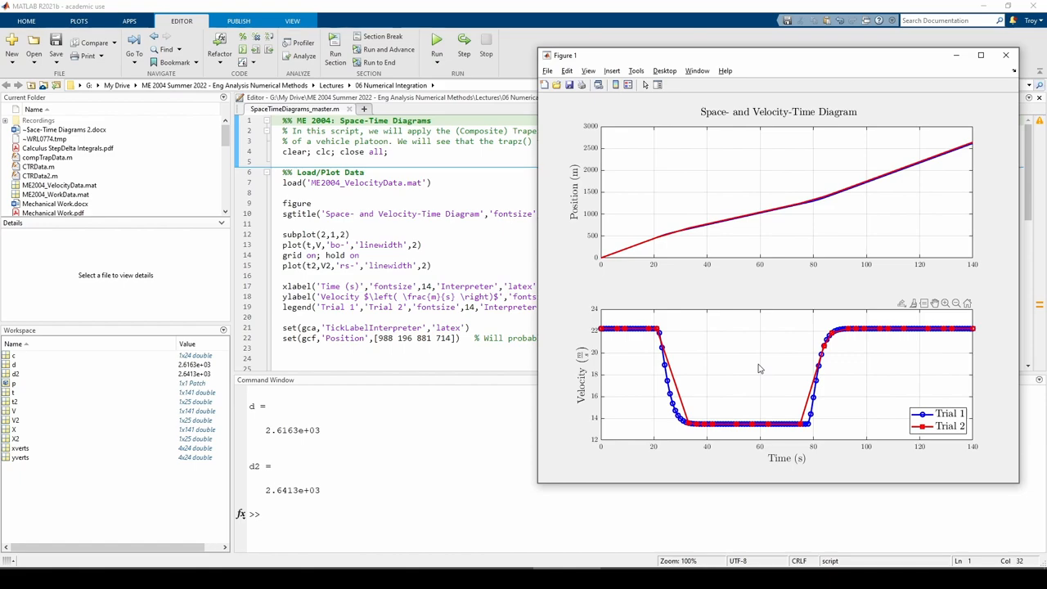
mouse_move(710, 393)
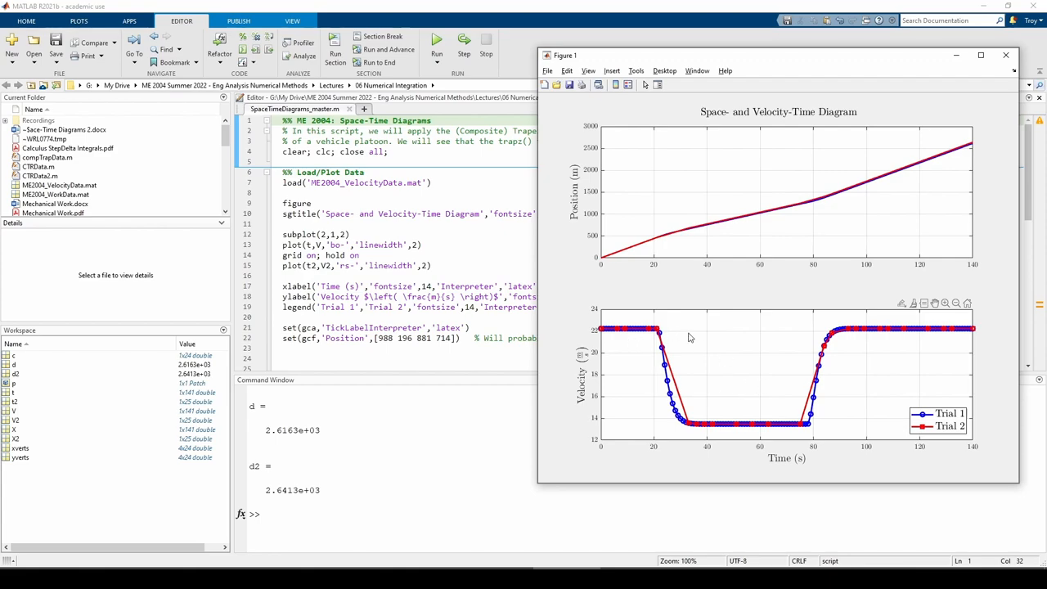
mouse_move(841, 456)
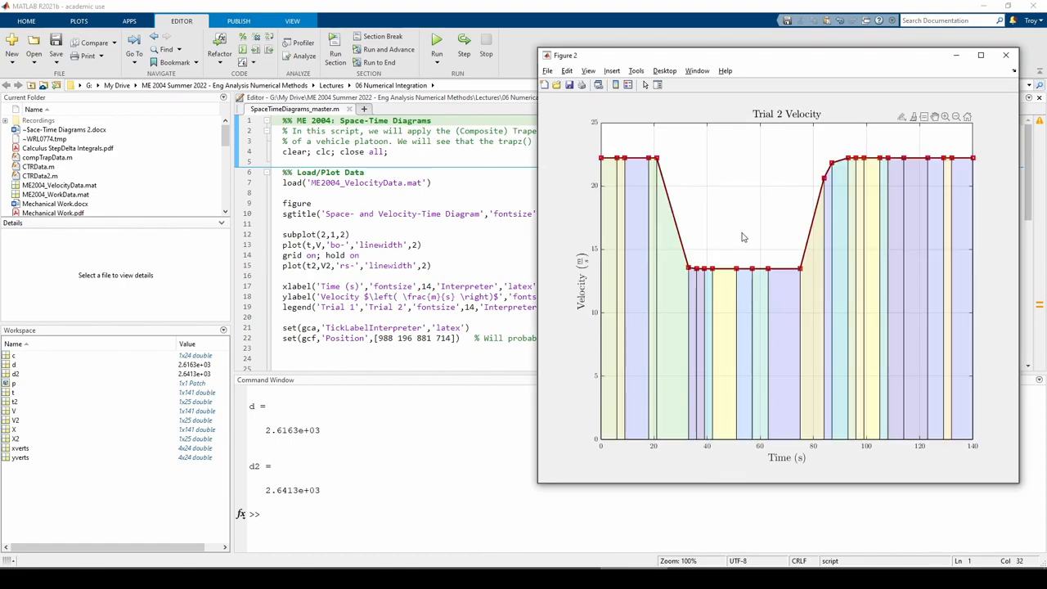
mouse_move(744, 214)
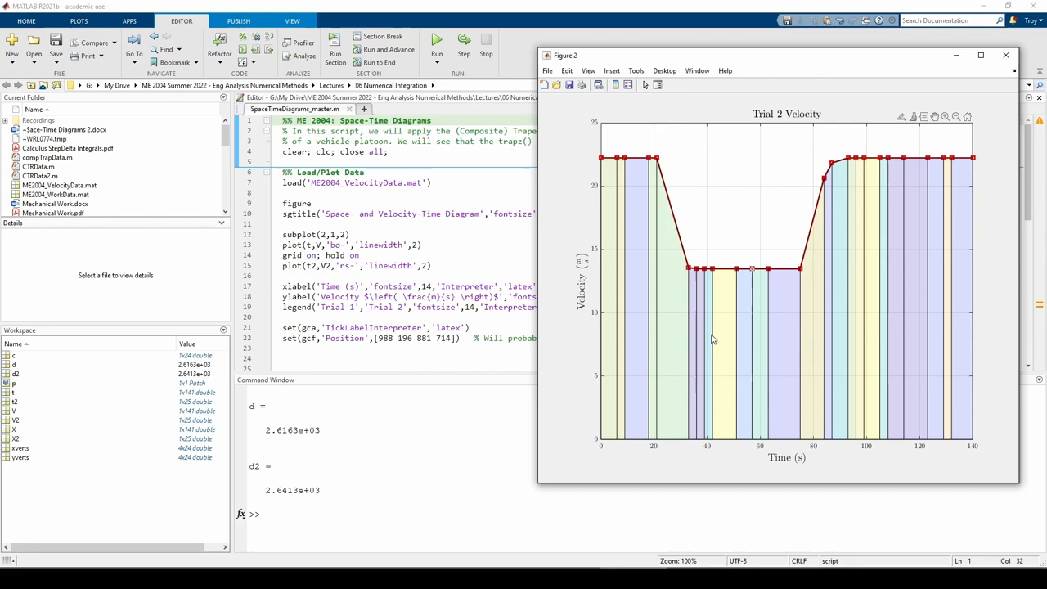
mouse_move(920, 368)
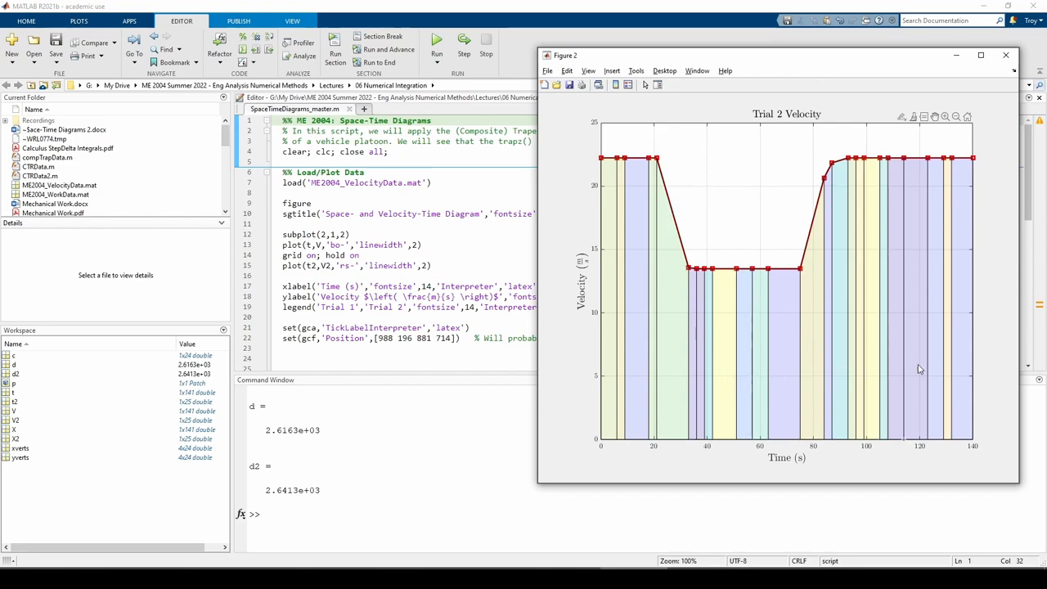
mouse_move(767, 357)
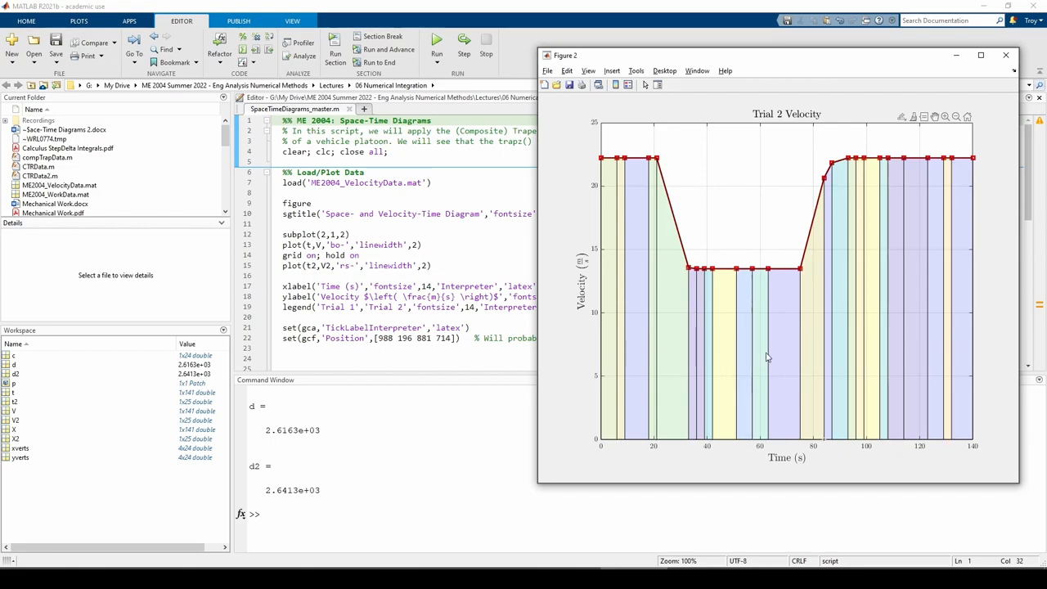
mouse_move(746, 248)
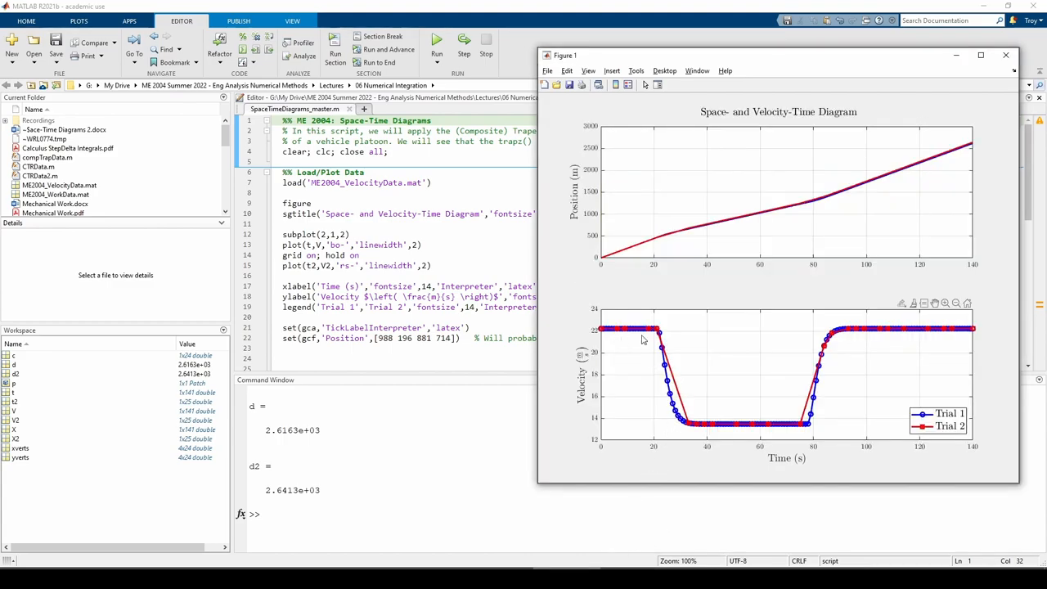
mouse_move(708, 405)
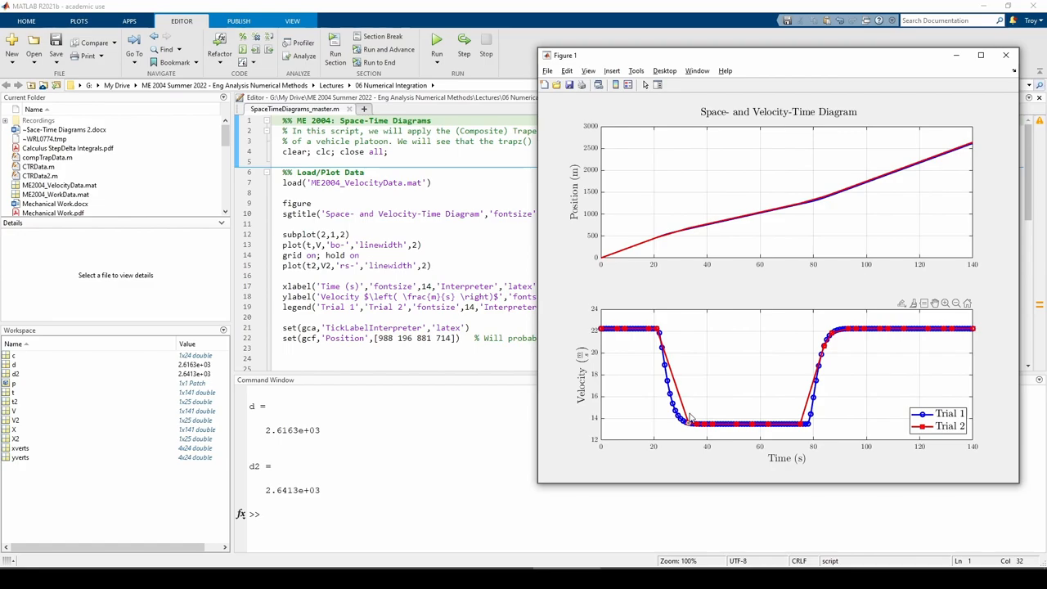
mouse_move(668, 363)
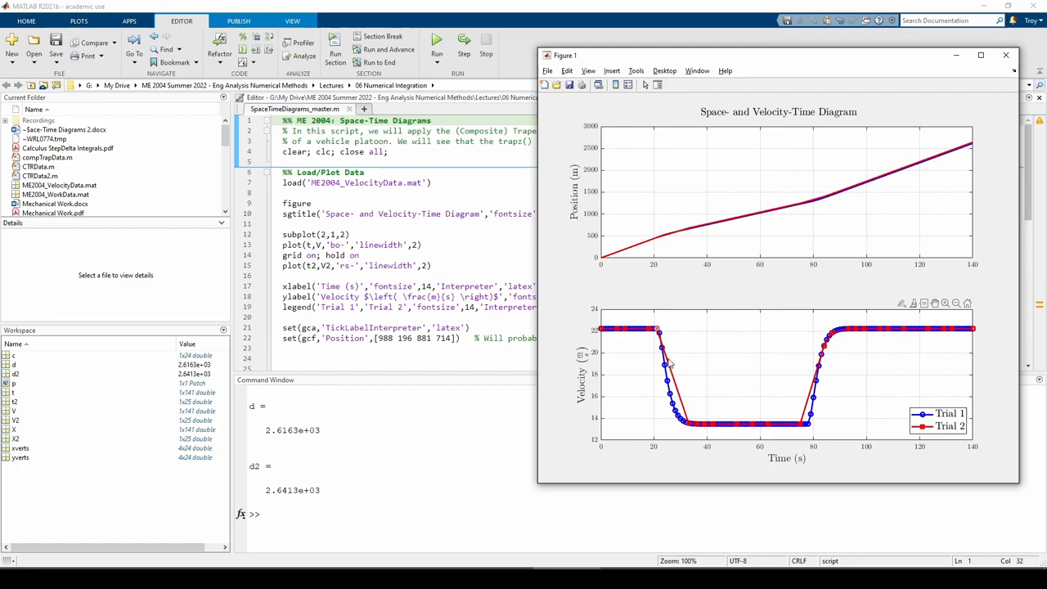
mouse_move(683, 395)
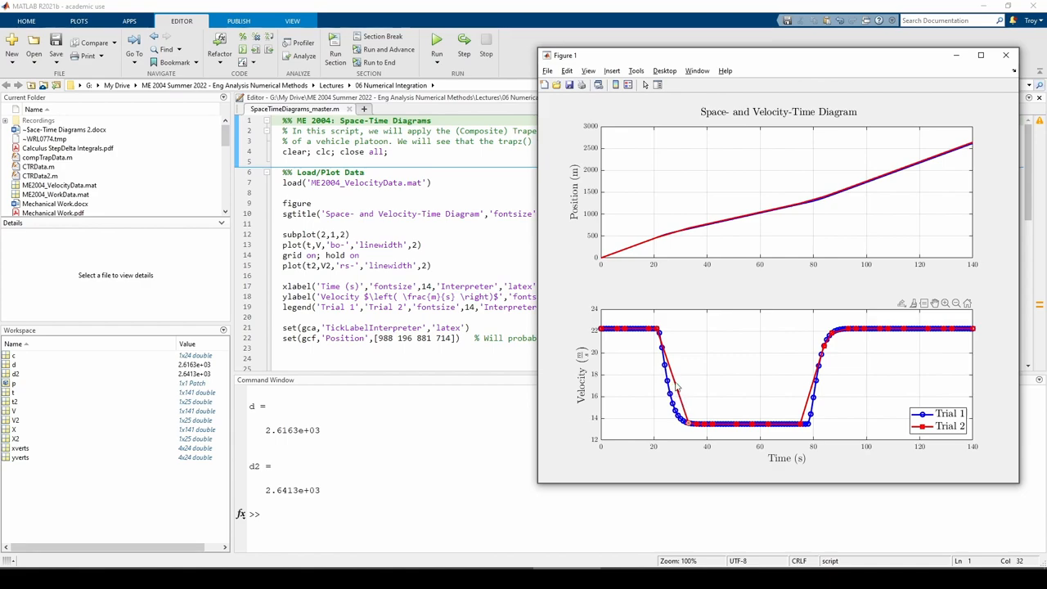
mouse_move(685, 383)
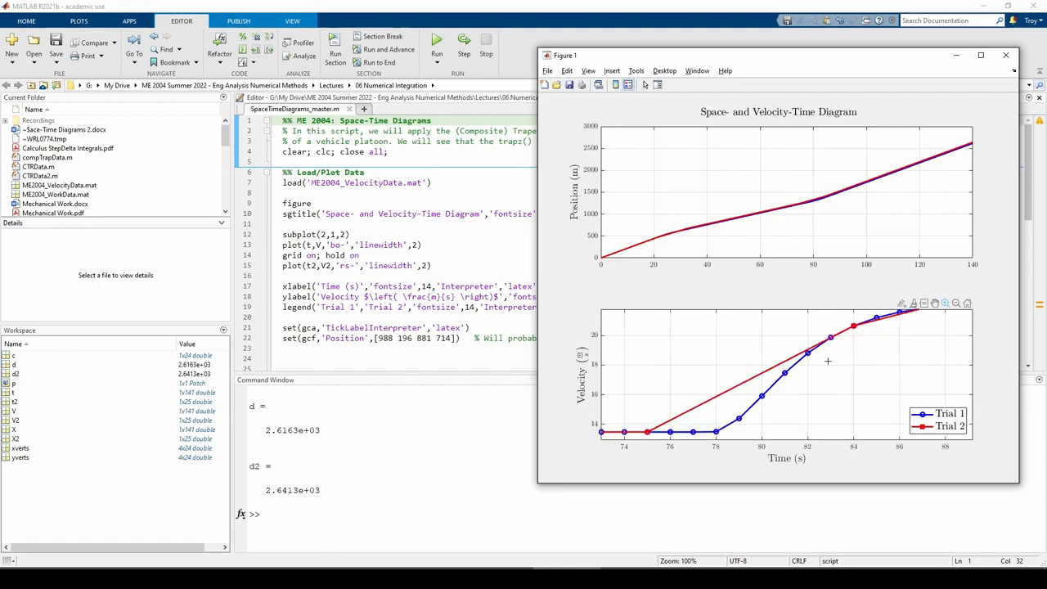
mouse_move(748, 425)
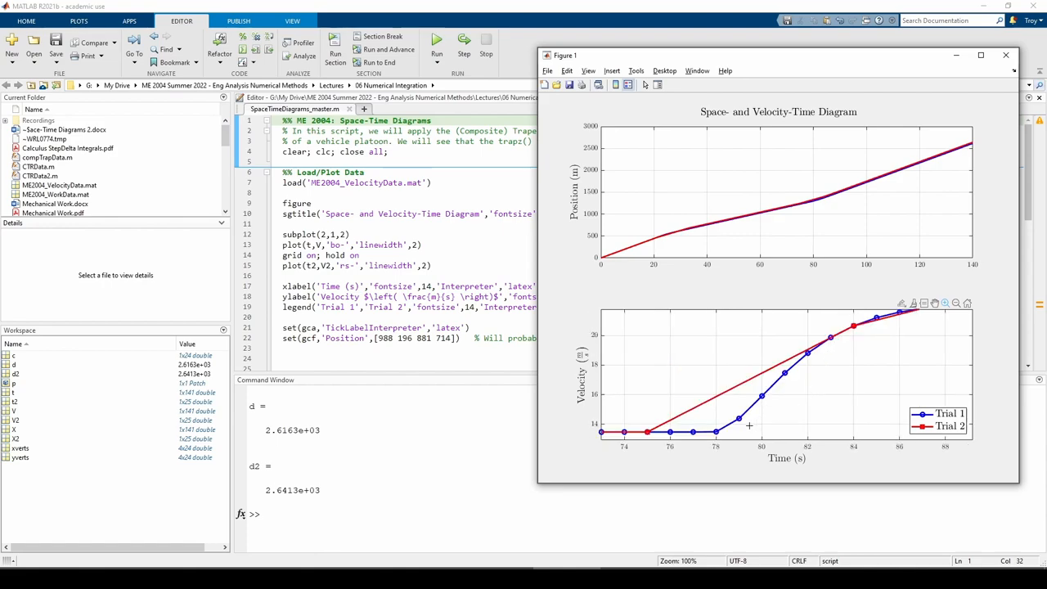
mouse_move(817, 357)
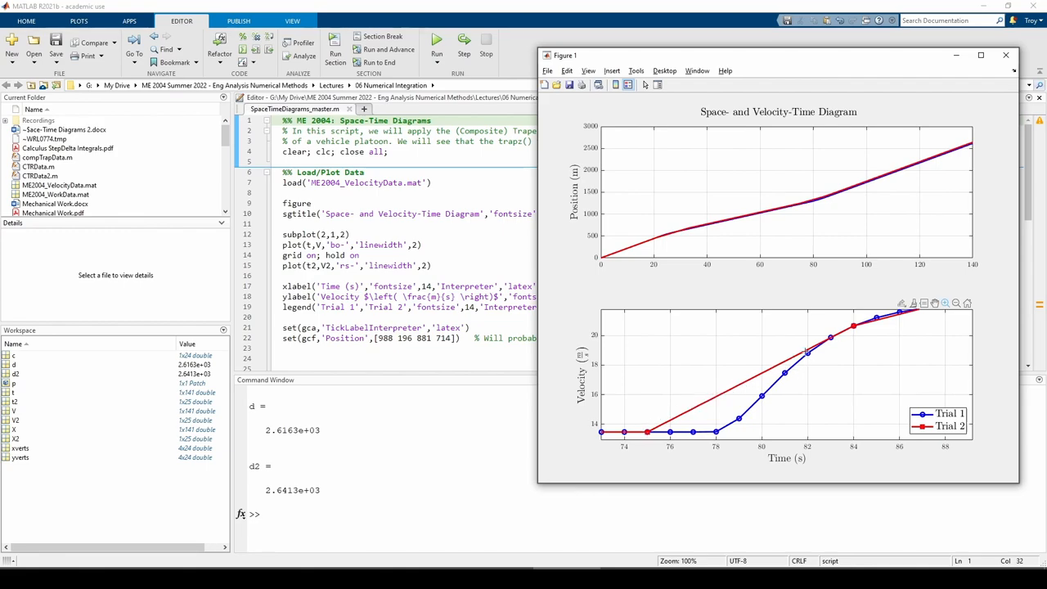
mouse_move(653, 425)
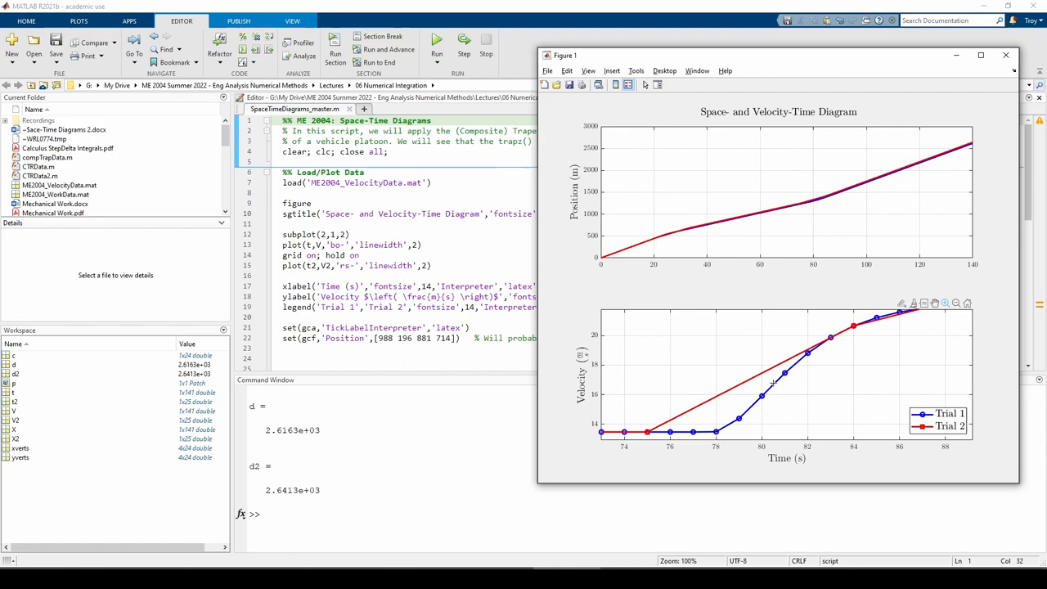
mouse_move(719, 414)
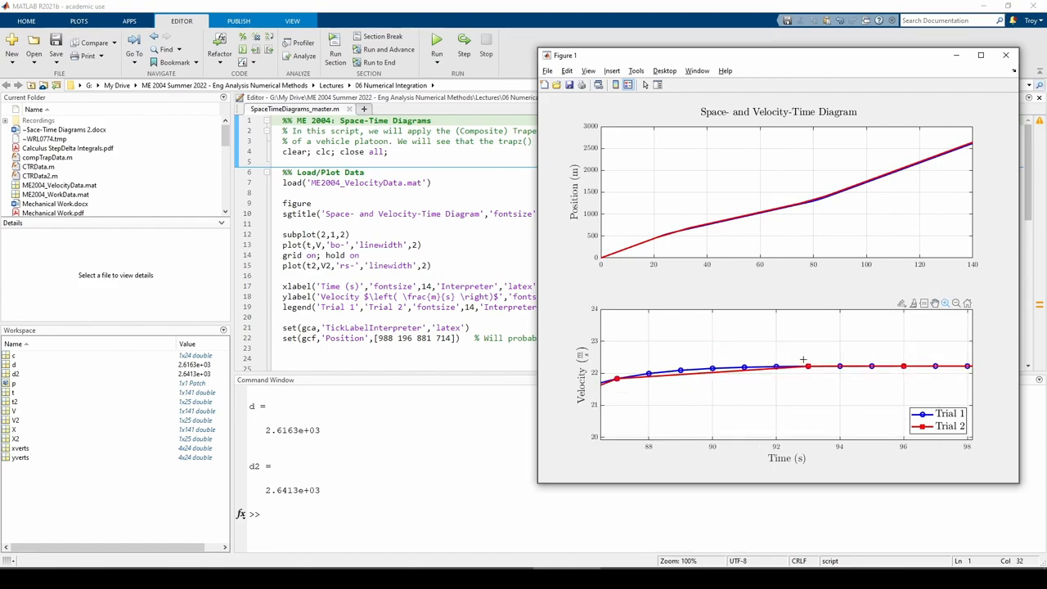
mouse_move(791, 335)
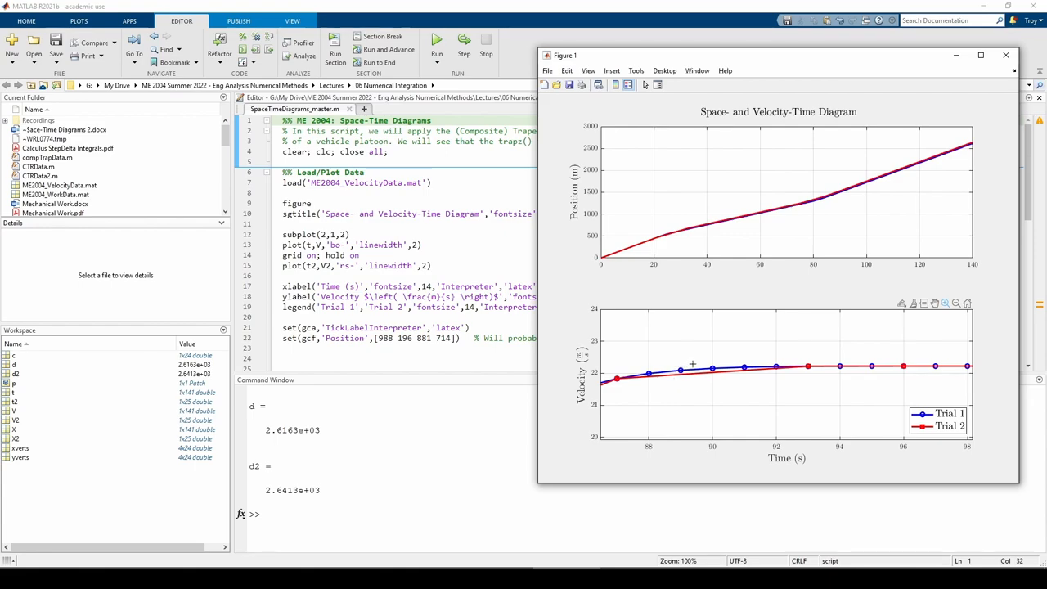
mouse_move(789, 369)
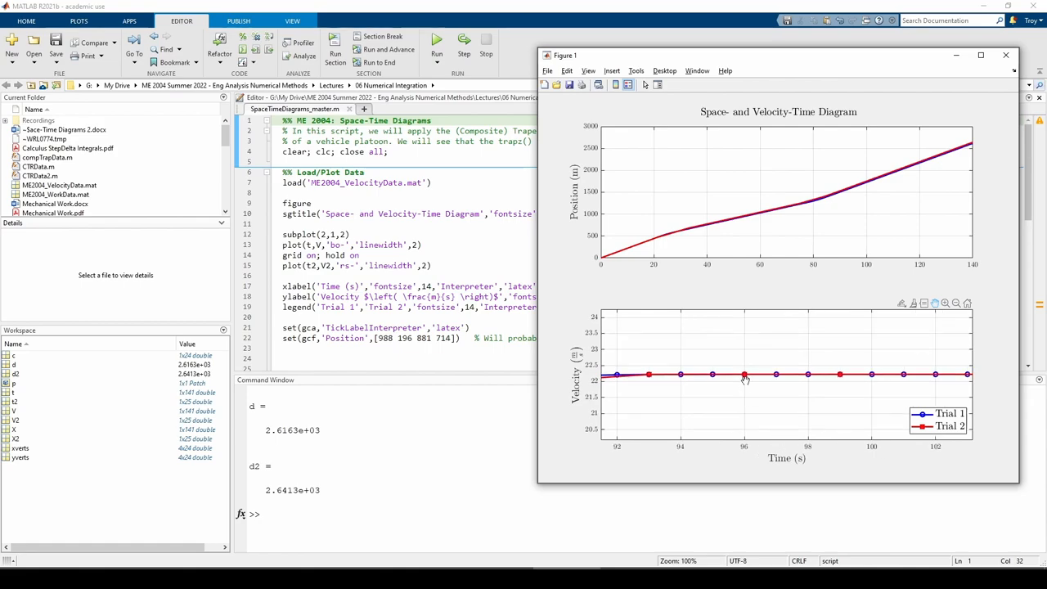
mouse_move(836, 382)
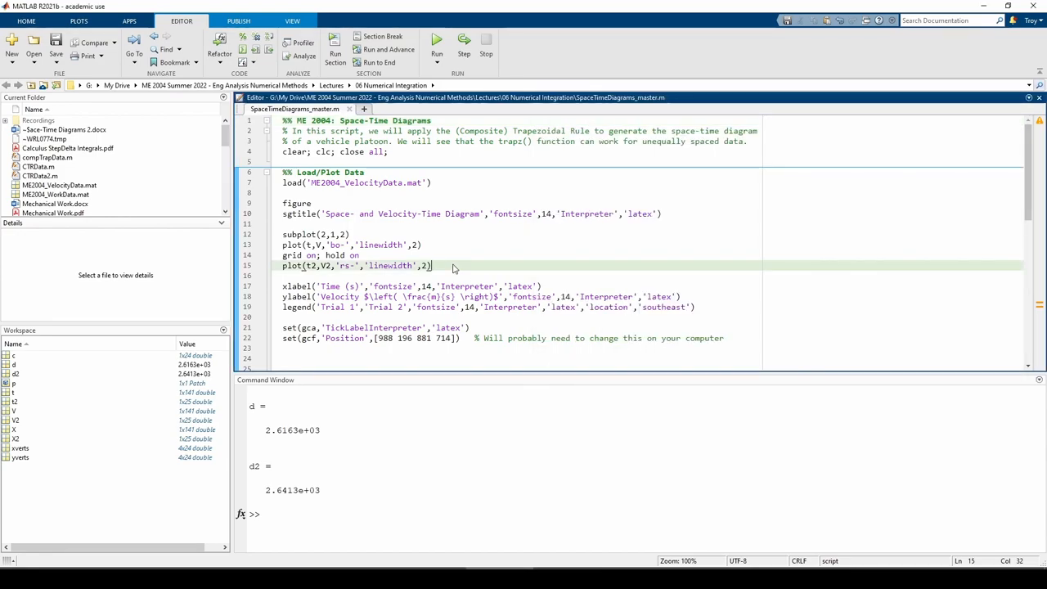
Scroll to the 'Compare Total Distances Traveled' section and bring Figure 1 forward.
scroll("down", 3)
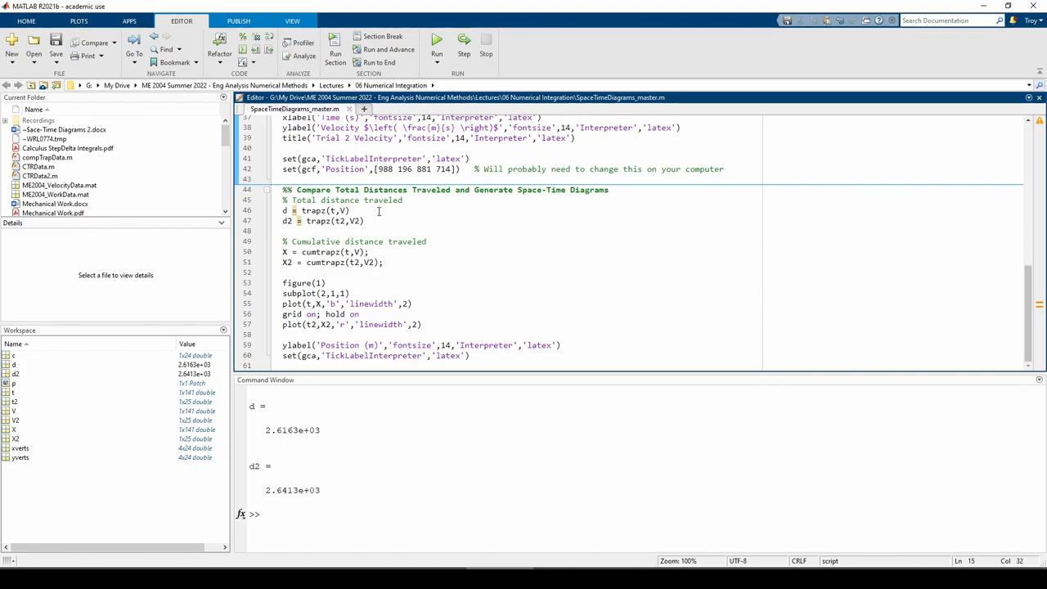
mouse_move(332, 211)
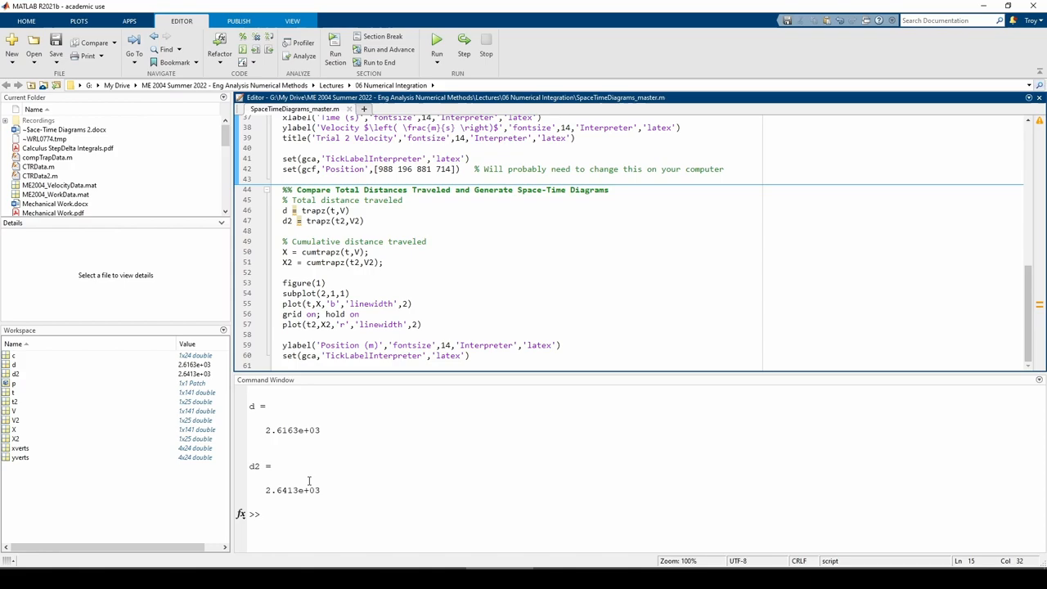
mouse_move(323, 417)
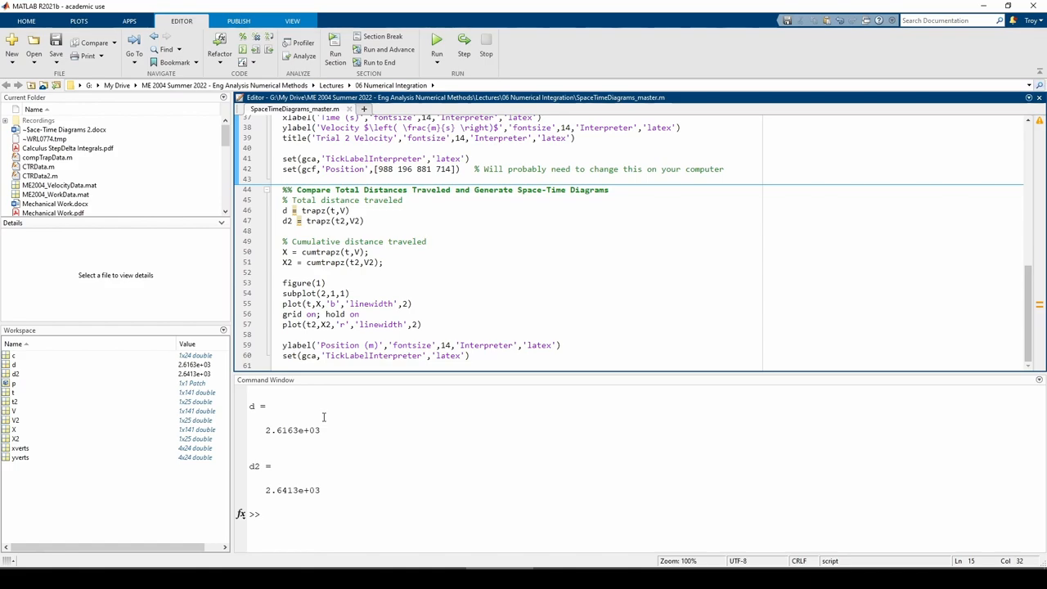
left_click(436, 38)
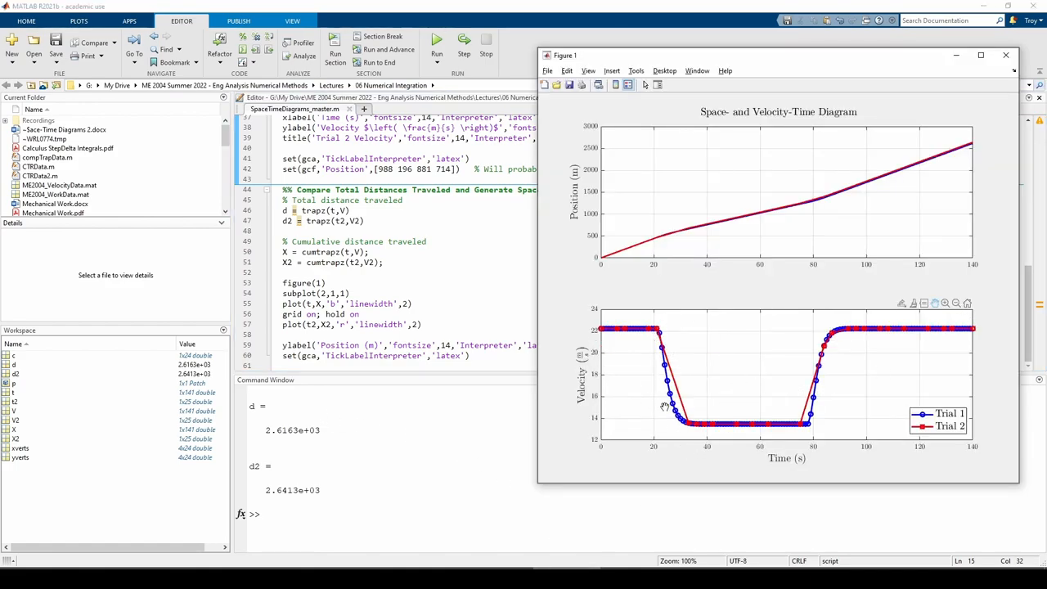
mouse_move(817, 407)
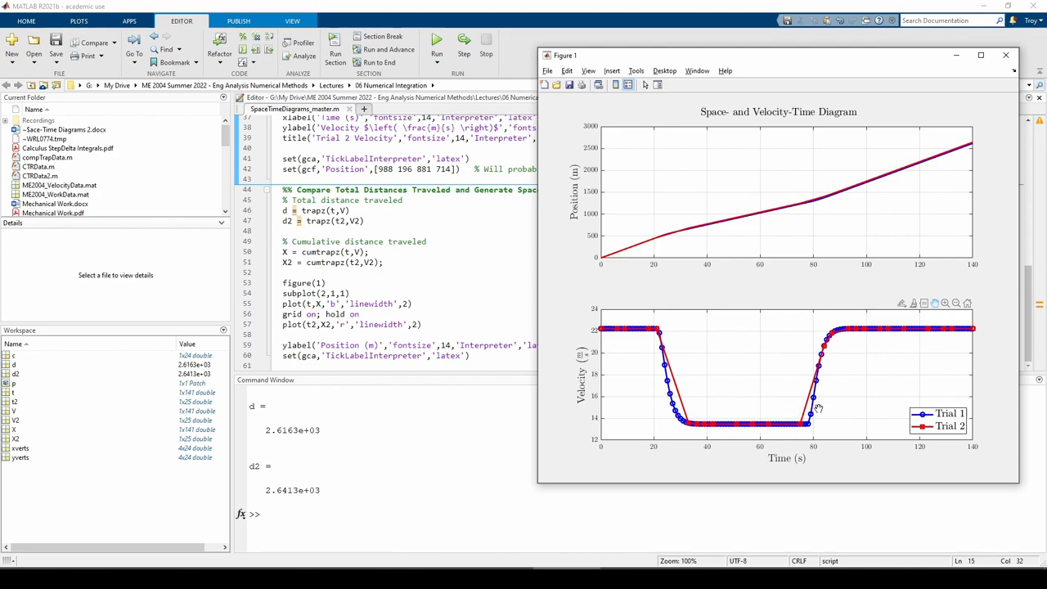
mouse_move(858, 306)
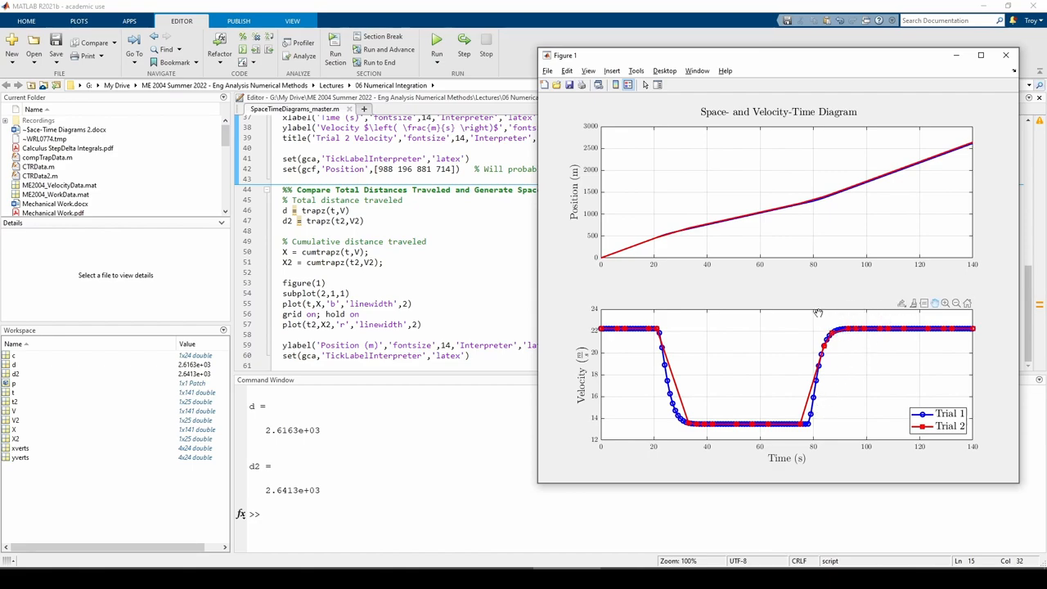
mouse_move(821, 420)
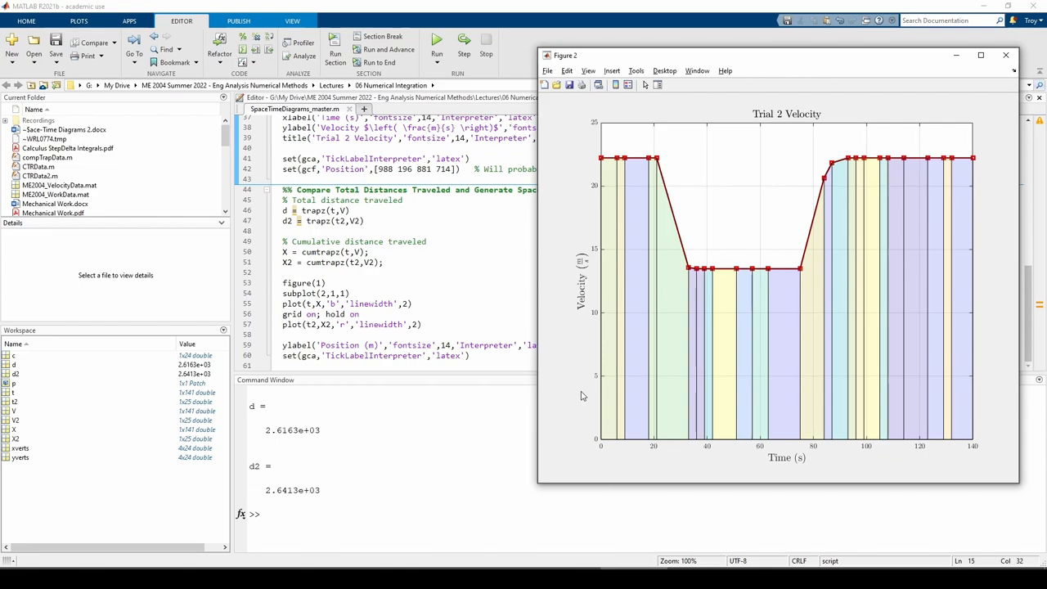
mouse_move(612, 220)
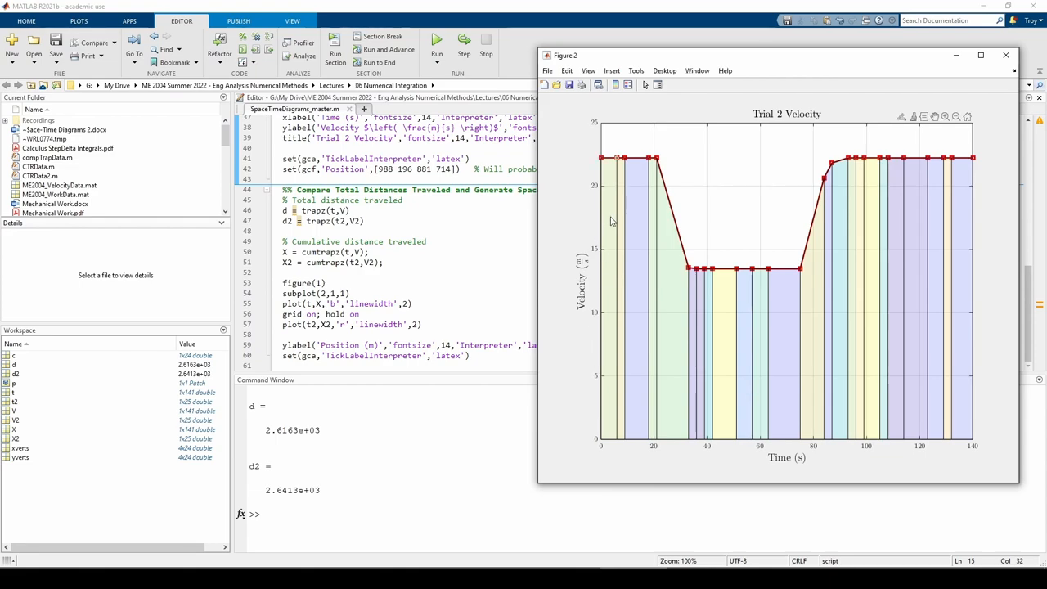
left_click(601, 159)
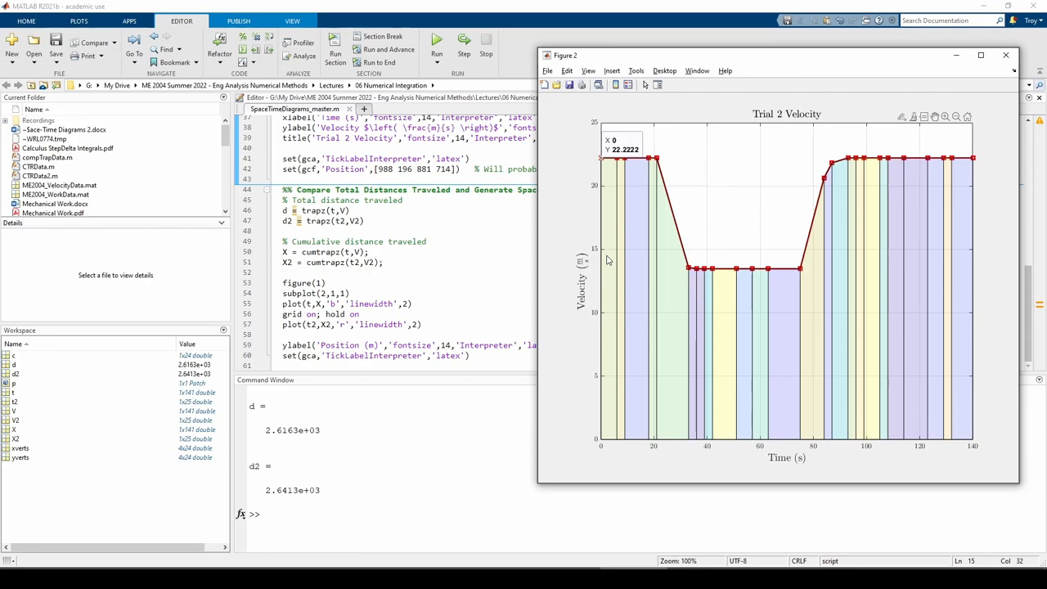
mouse_move(620, 260)
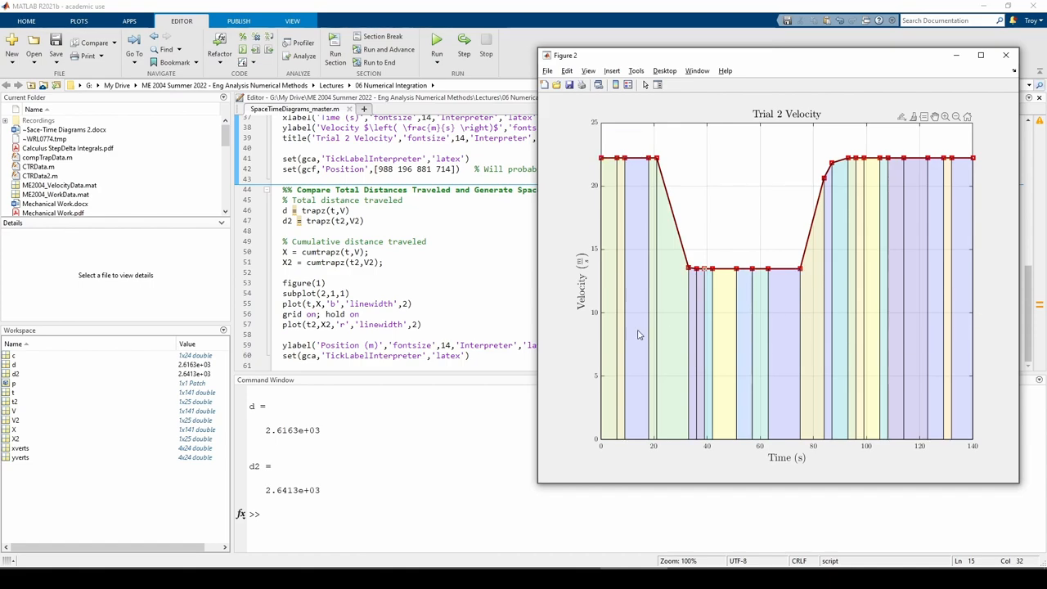
mouse_move(711, 350)
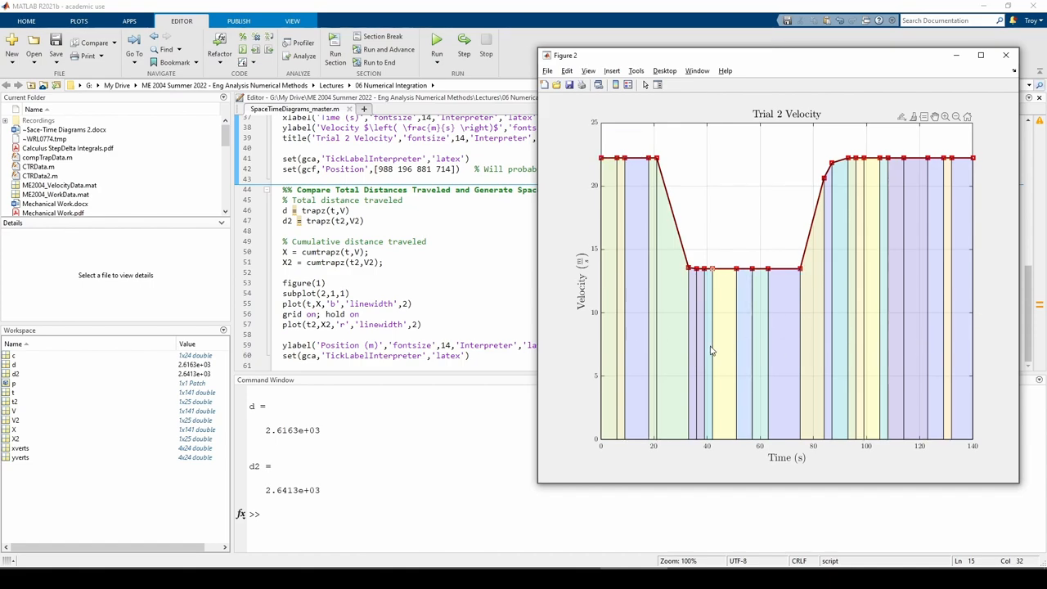
mouse_move(581, 370)
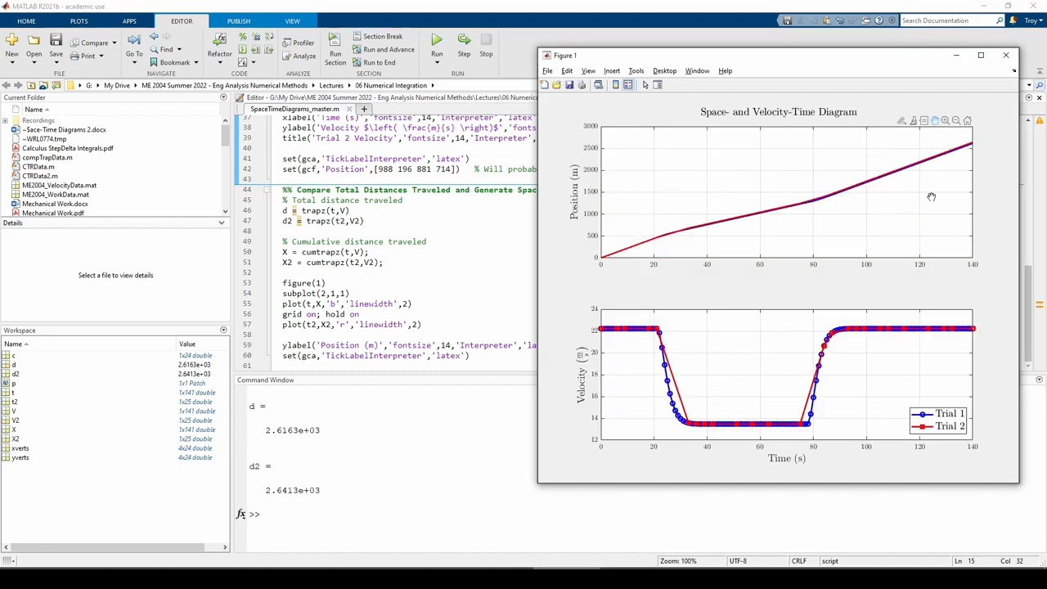
mouse_move(886, 229)
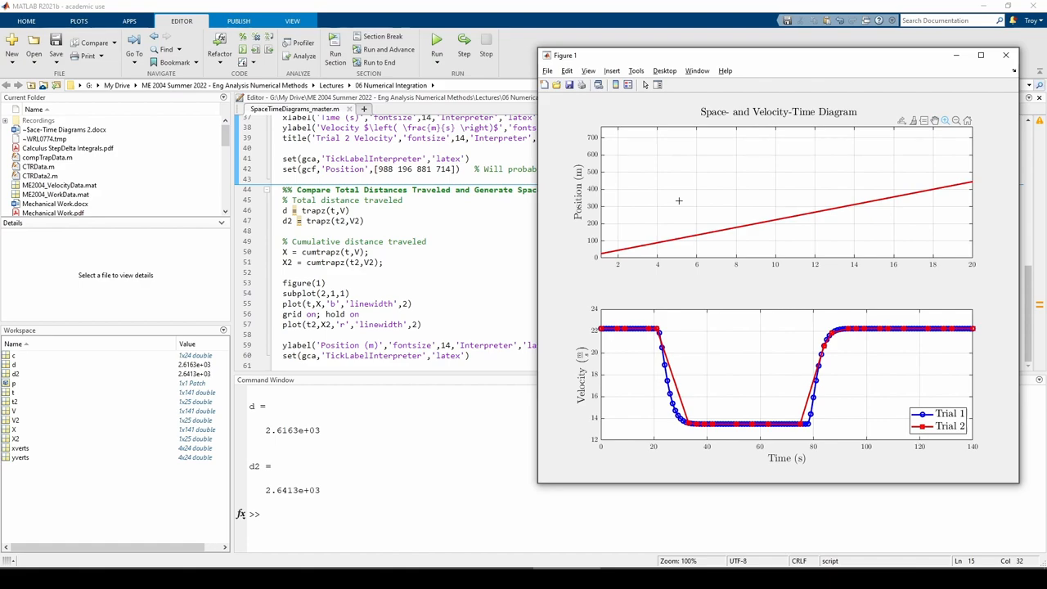
mouse_move(637, 338)
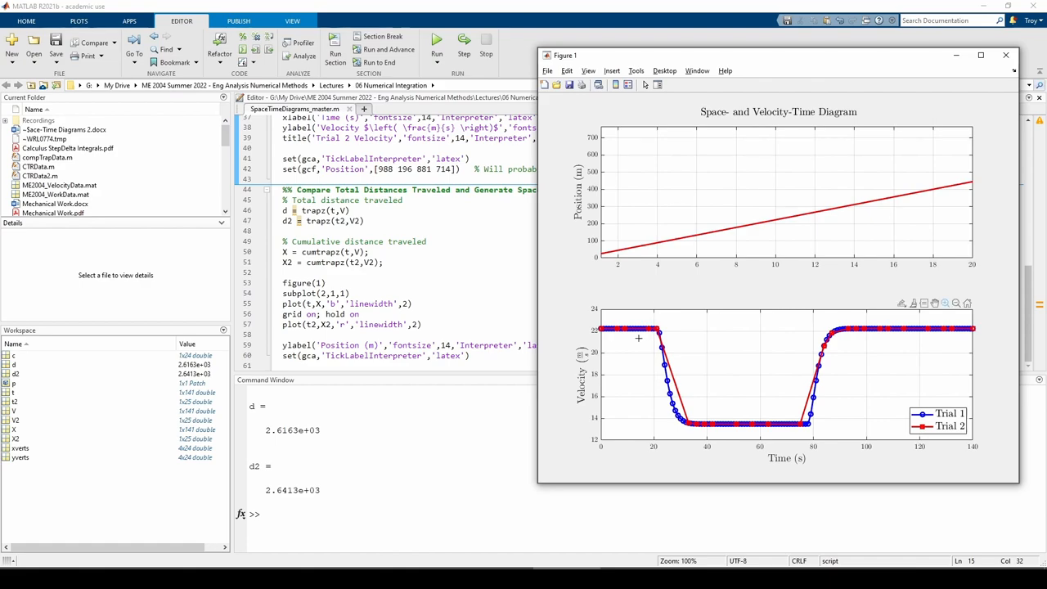
mouse_move(718, 206)
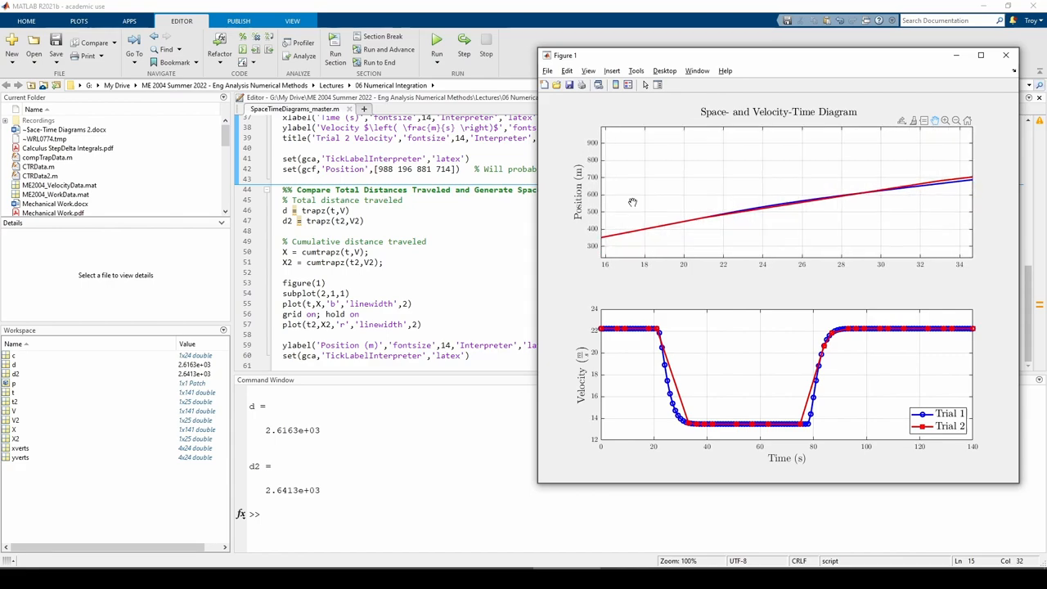
Pan the zoomed position plot to about 72–90 s, where Trial 2 leads Trial 1.
left_click_drag(632, 201, 688, 218)
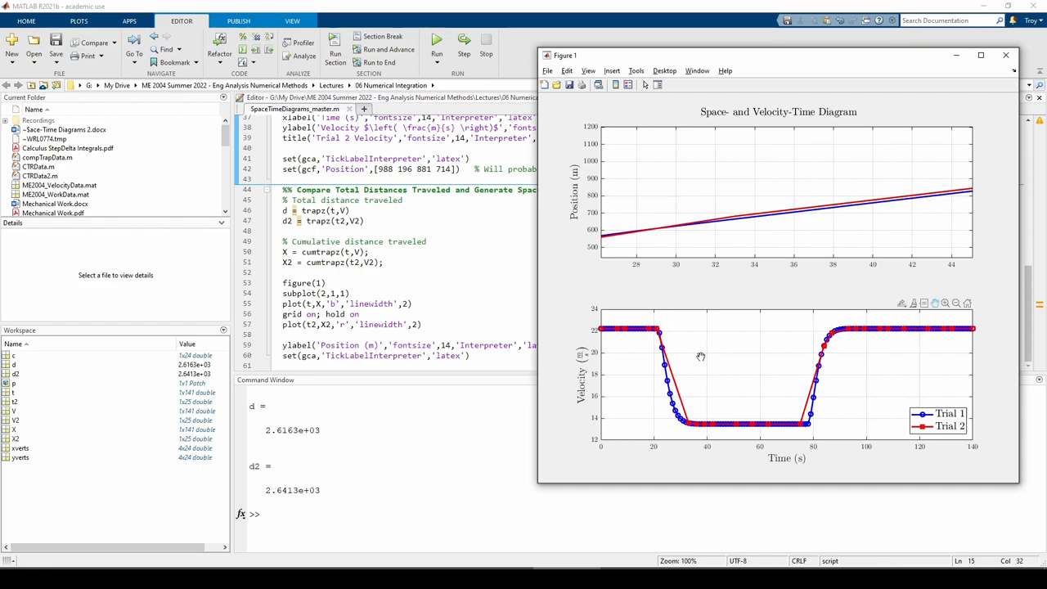
mouse_move(701, 380)
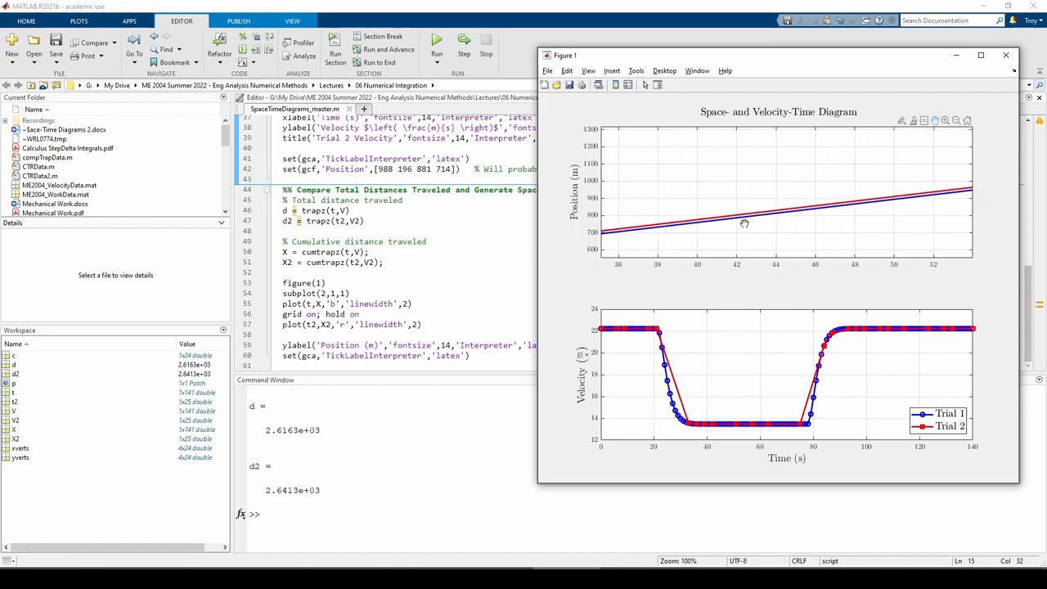
left_click_drag(743, 224, 856, 202)
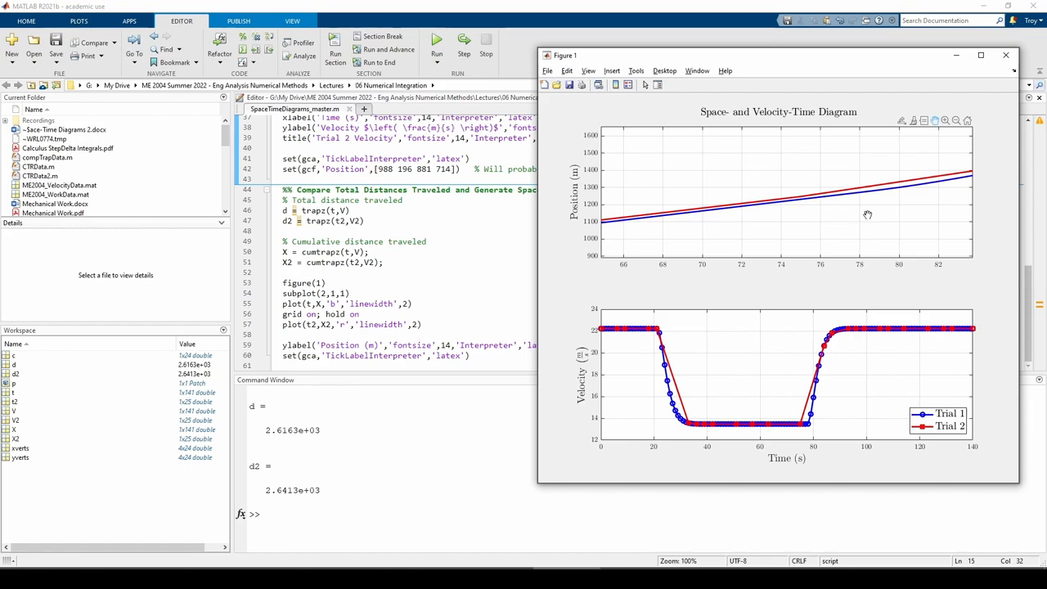
left_click_drag(867, 214, 768, 235)
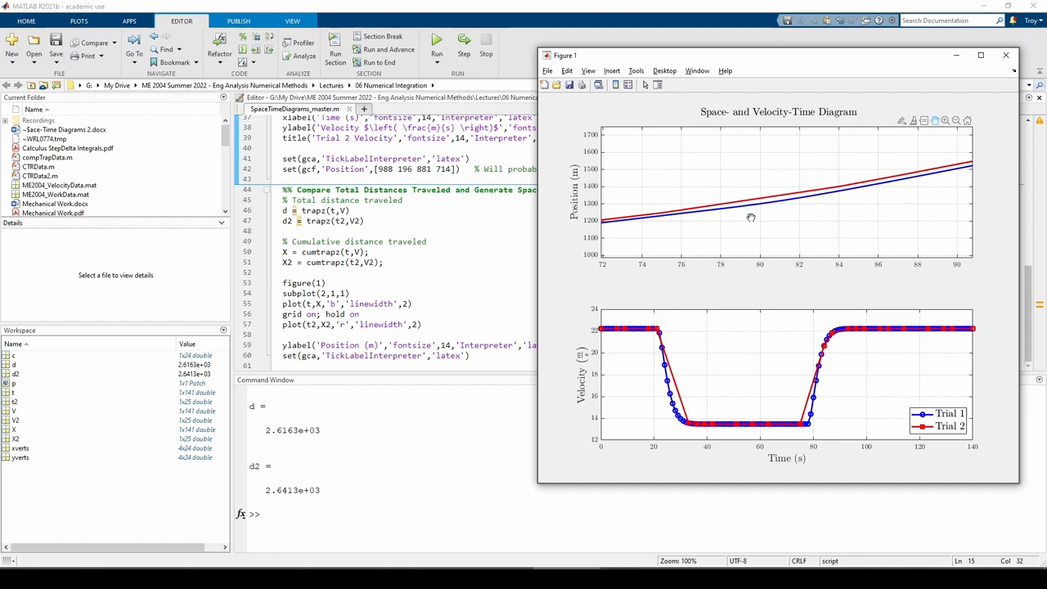
mouse_move(853, 171)
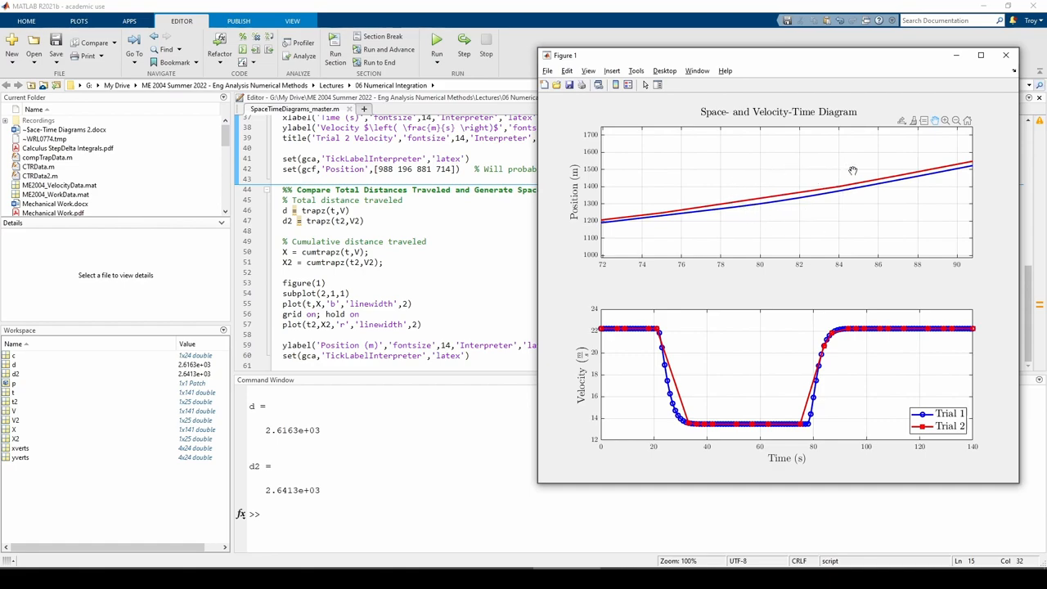
mouse_move(895, 198)
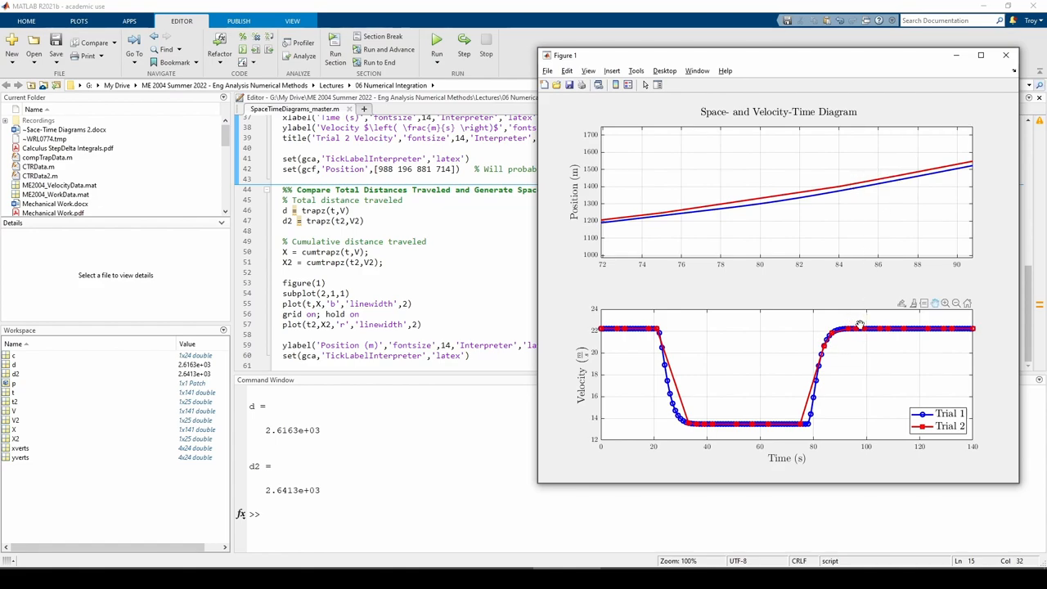
mouse_move(834, 317)
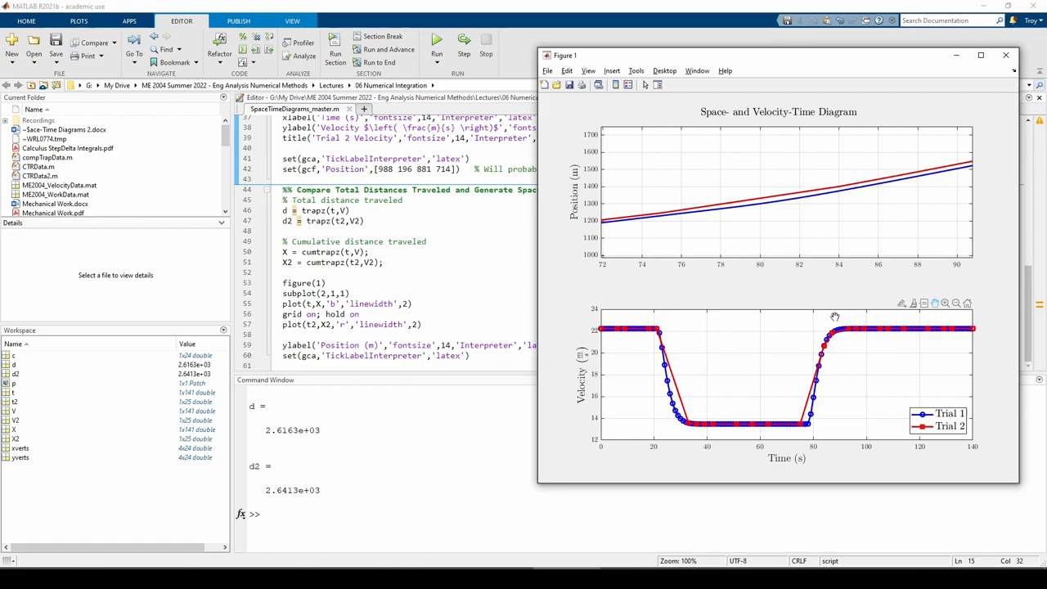